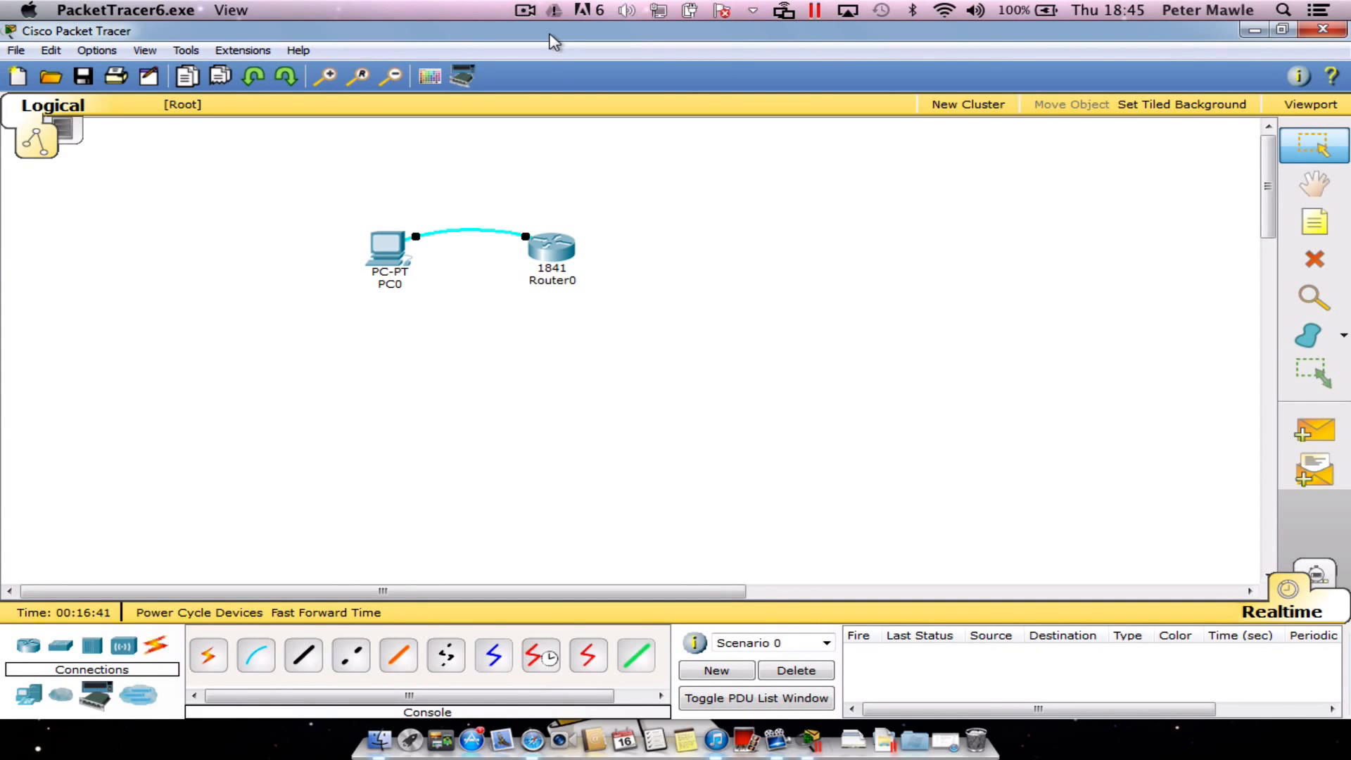
{"action": "mouse_move", "coordinate": [640, 264]}
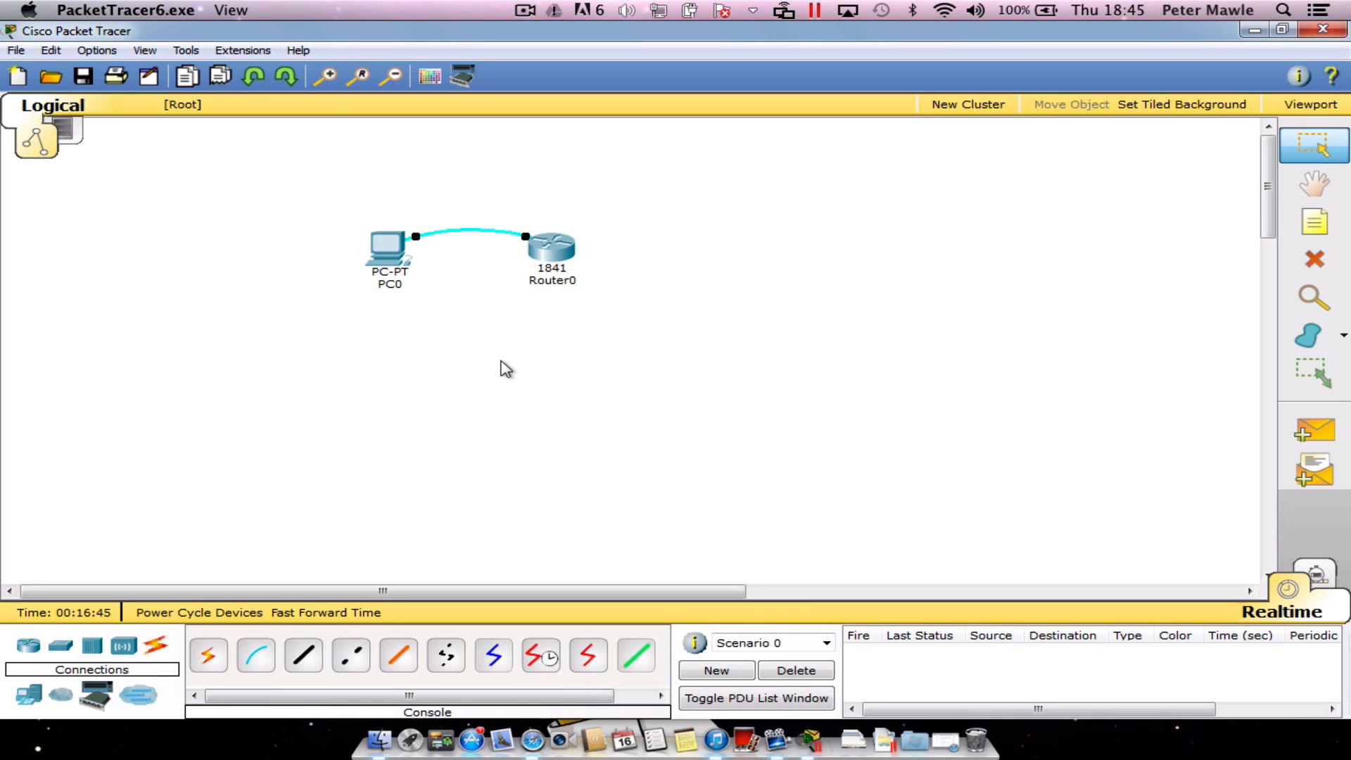
{"action": "mouse_move", "coordinate": [569, 280]}
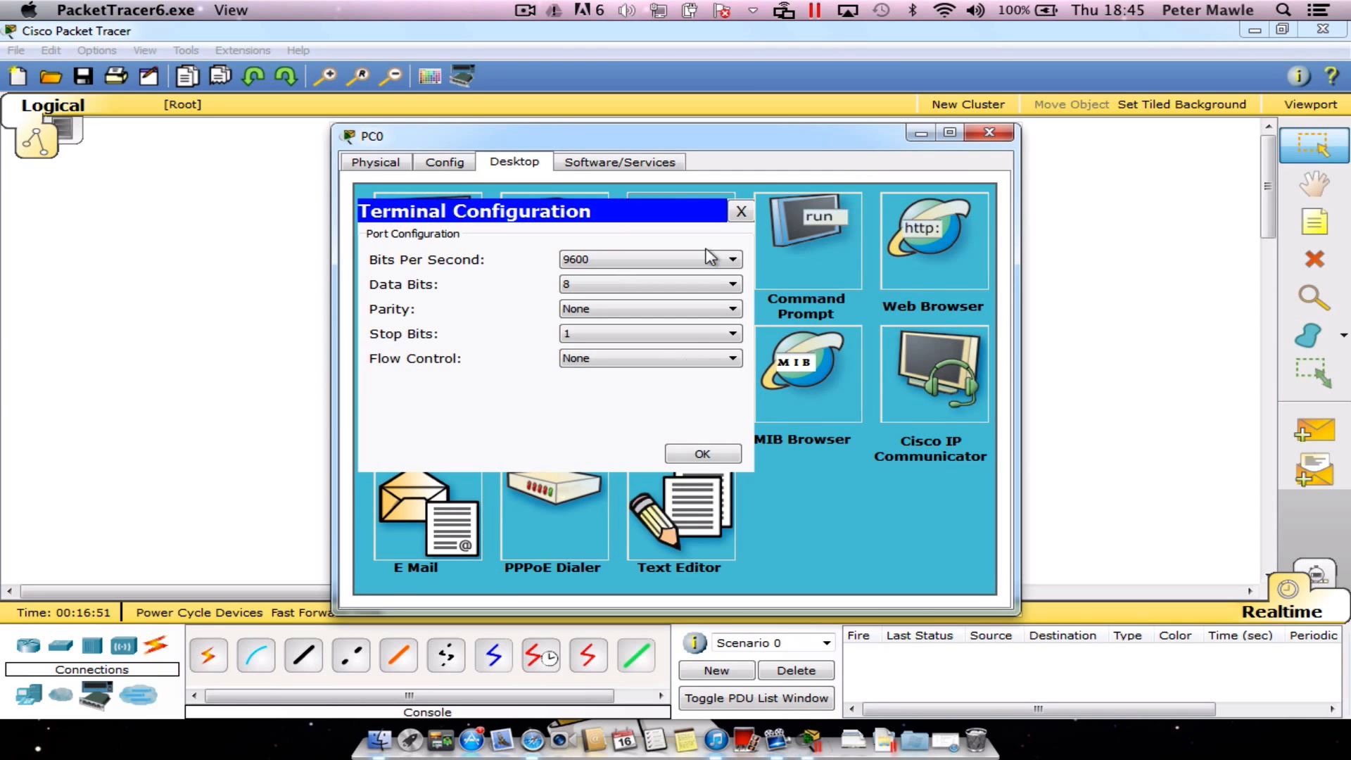
Step: Accept PC0's terminal port settings and connect to the router console
{"action": "left_click", "coordinate": [702, 453]}
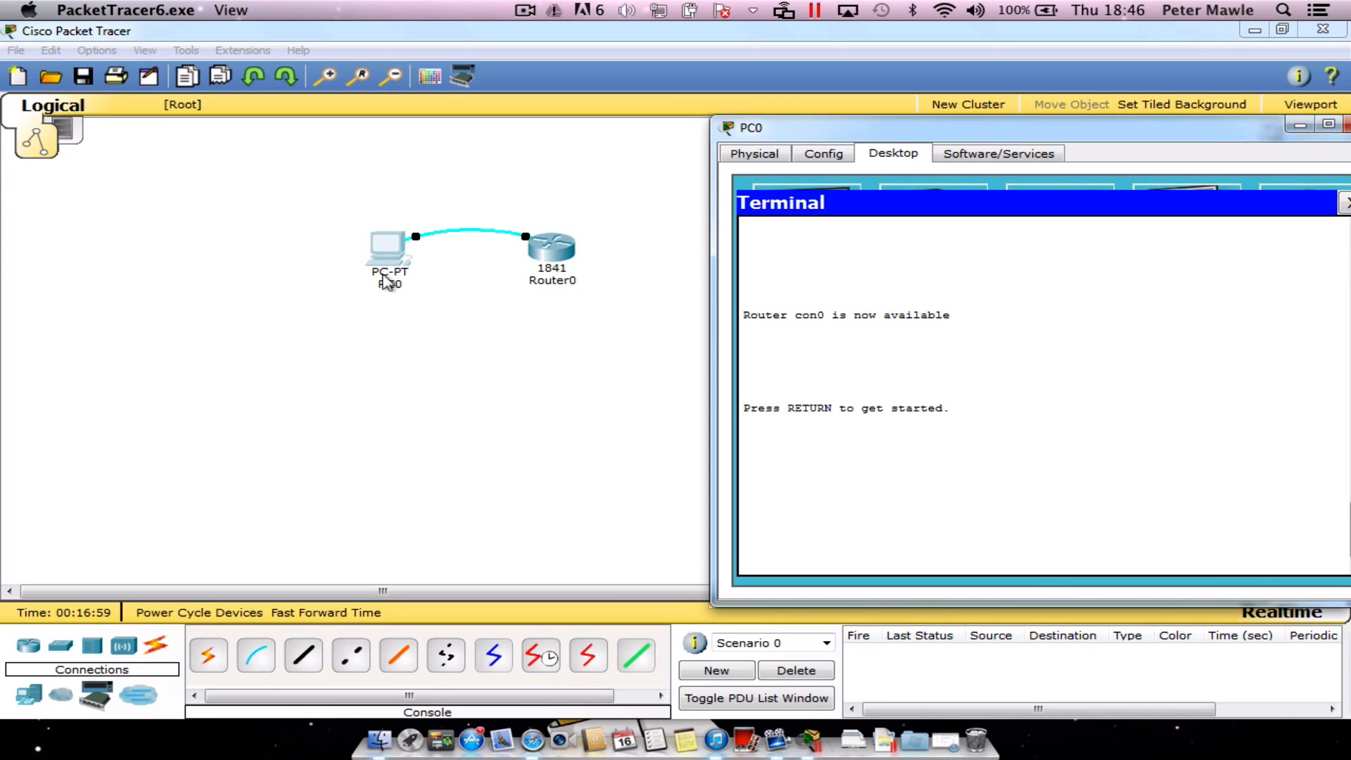
{"action": "mouse_move", "coordinate": [985, 174]}
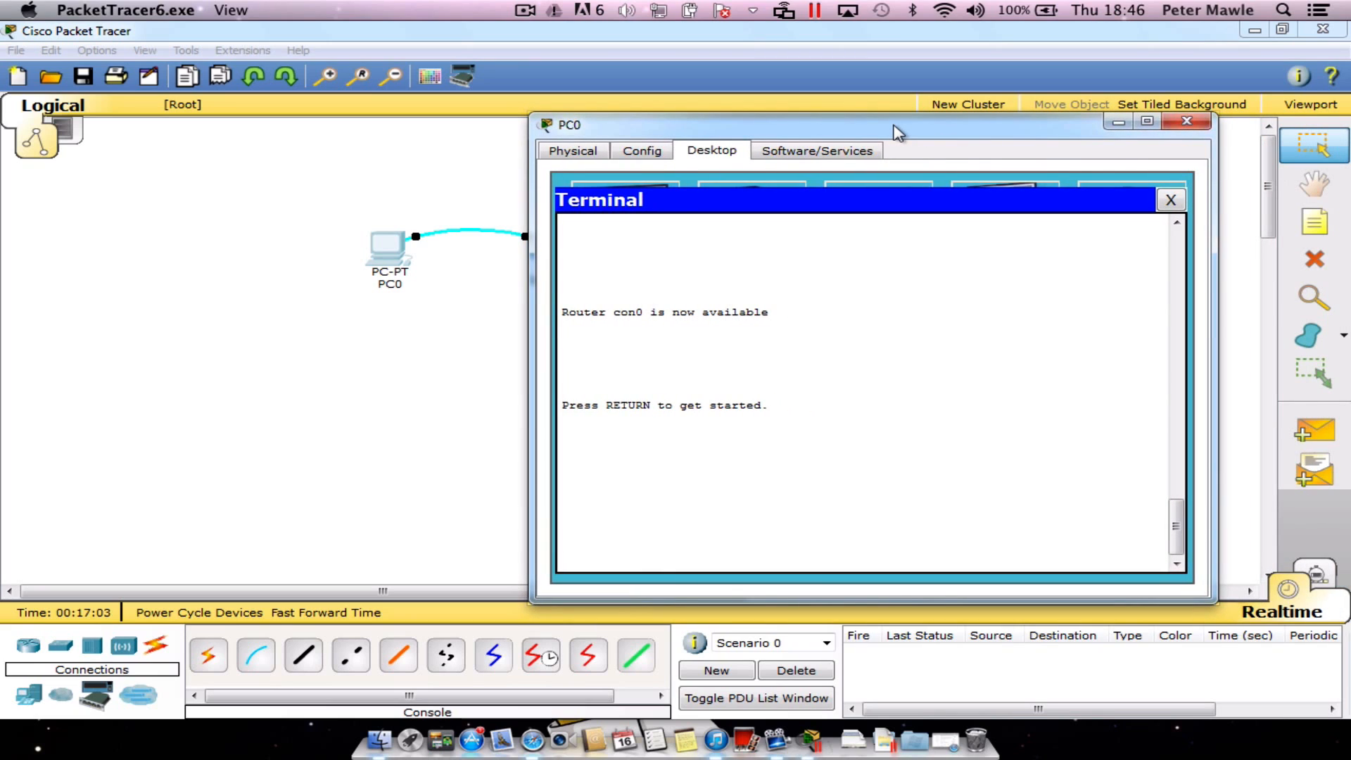
Step: Begin the console session and log in to reach the Router> prompt
{"action": "key", "text": "Return"}
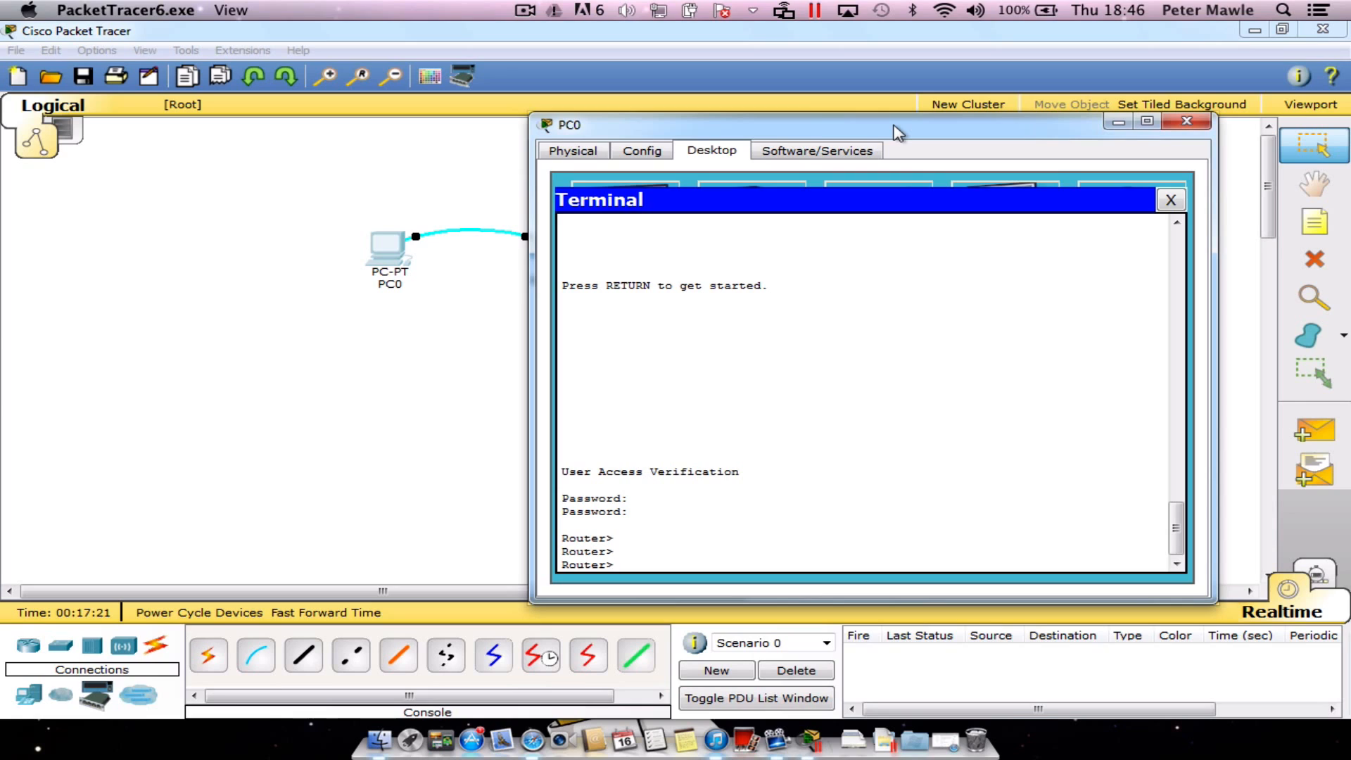
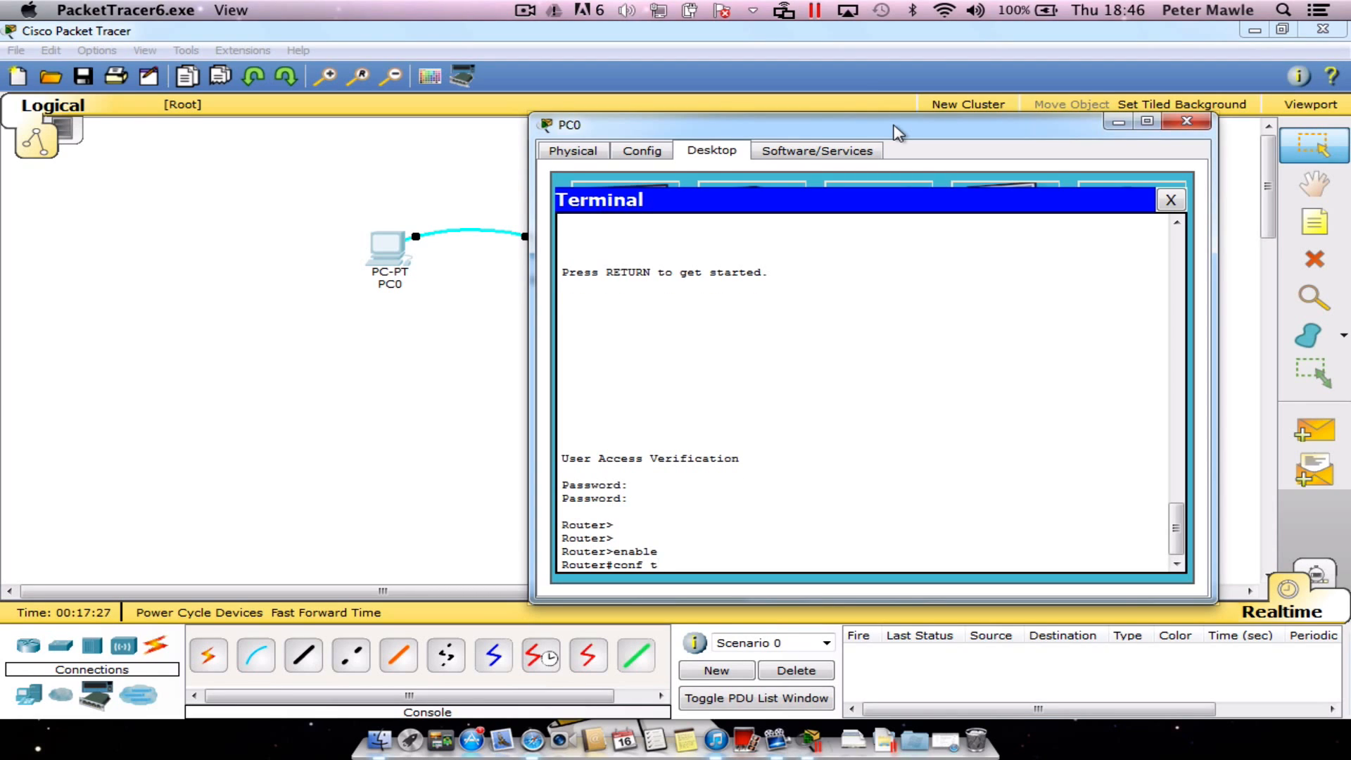
Step: Enter enable and conf t, then select line vty 0 4 on the router
{"action": "key", "text": "Return"}
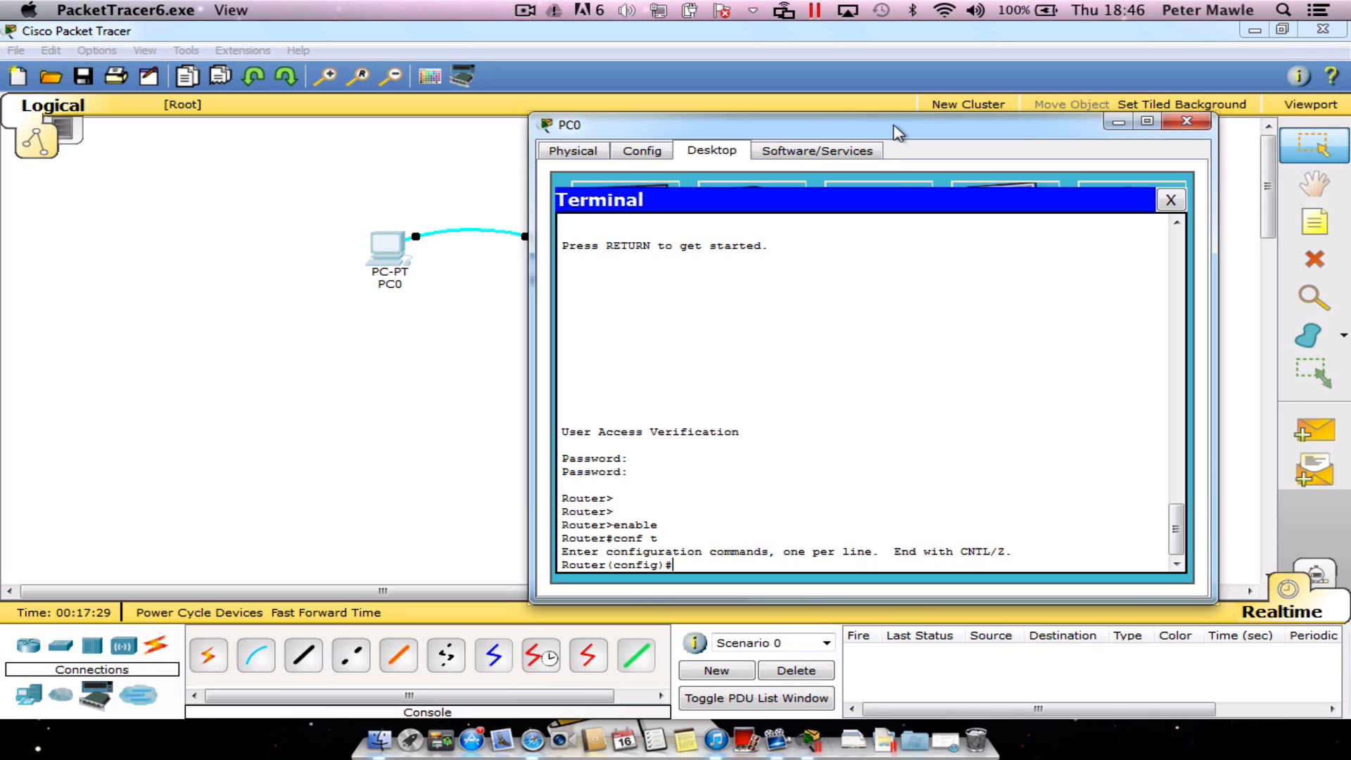
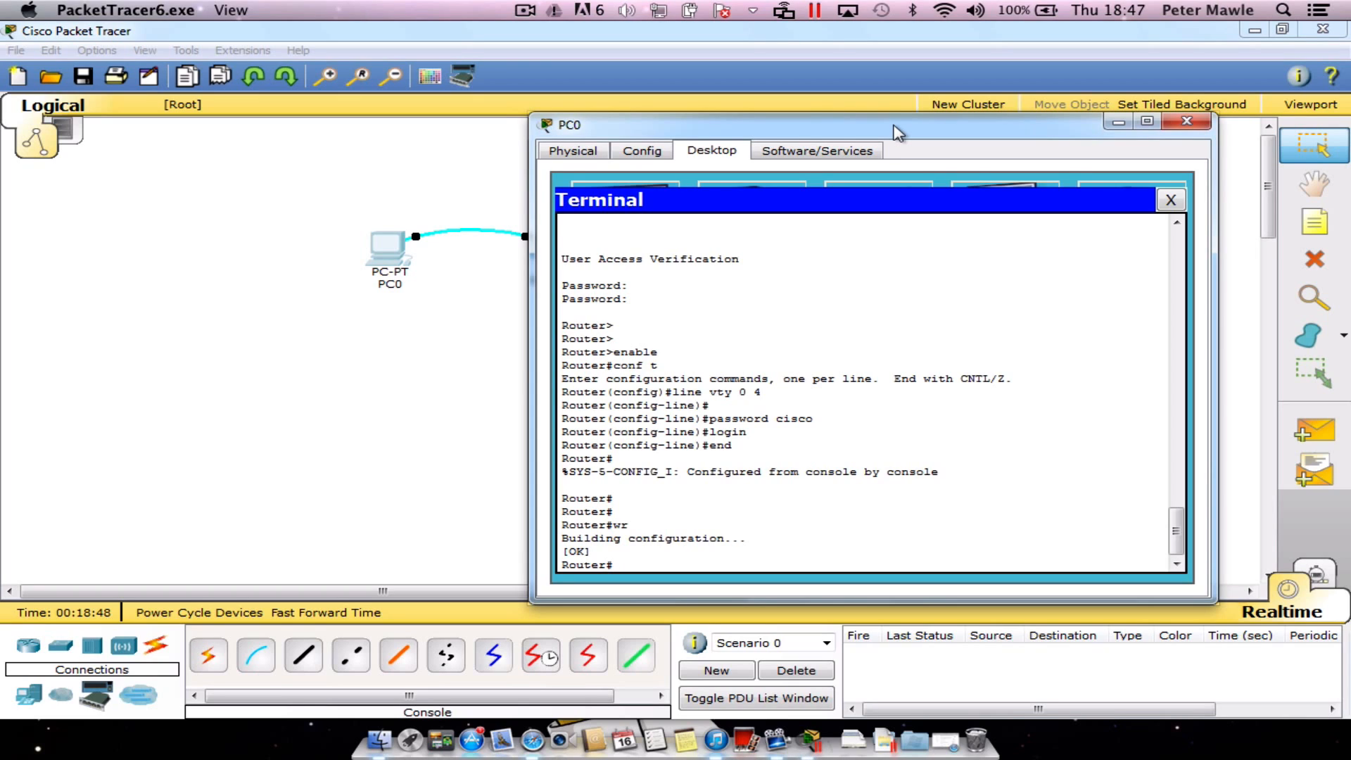
{"action": "mouse_move", "coordinate": [901, 219]}
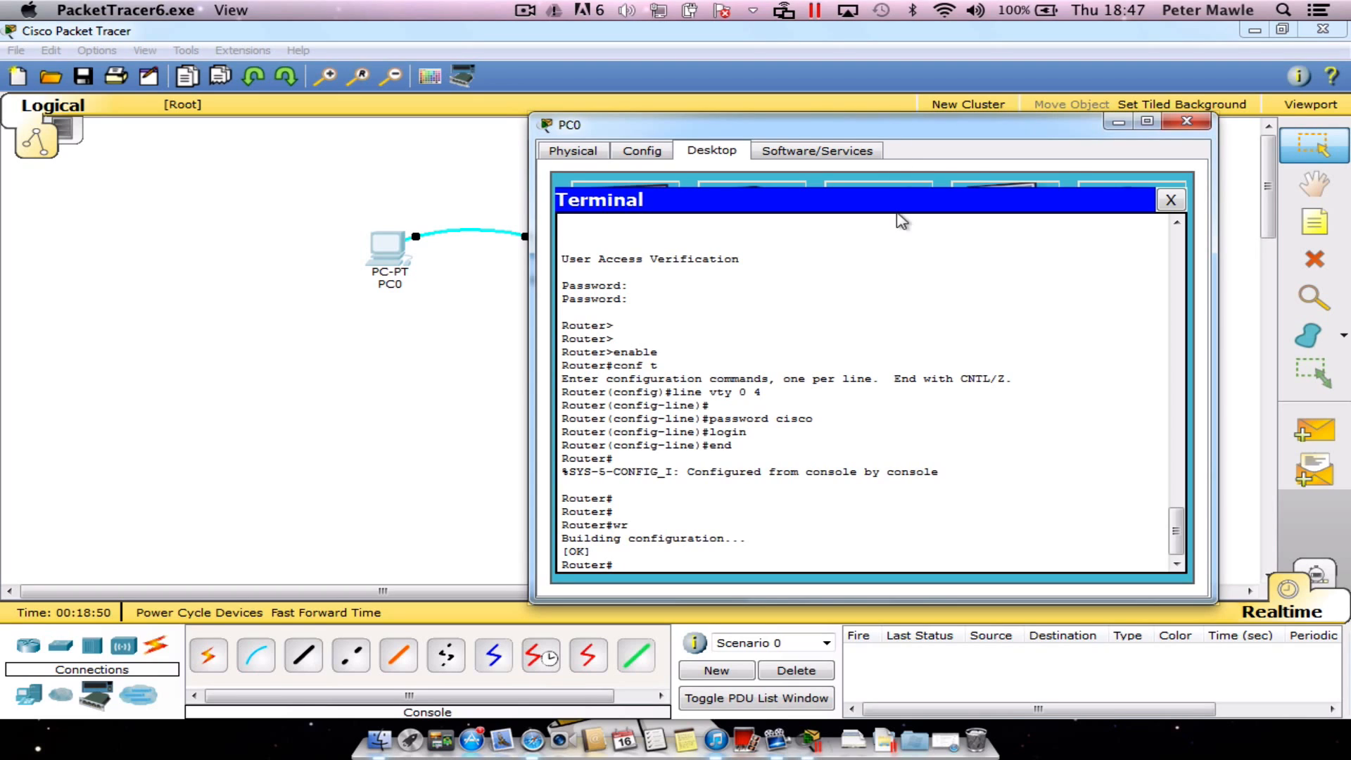